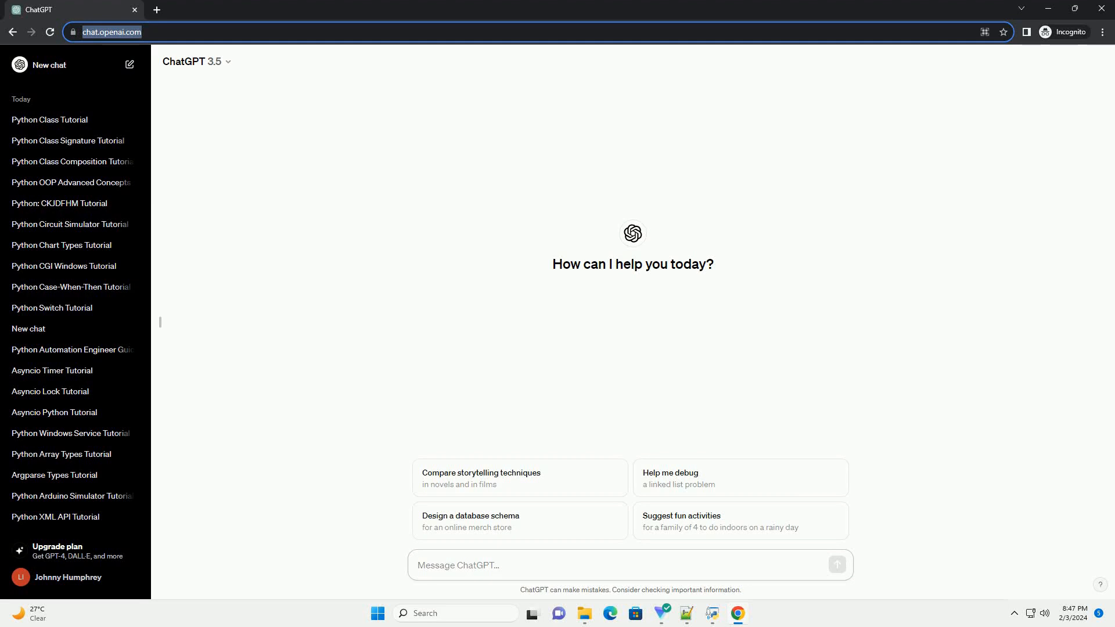
Ask ChatGPT for a Python class static variables tutorial with a code example
click(629, 565)
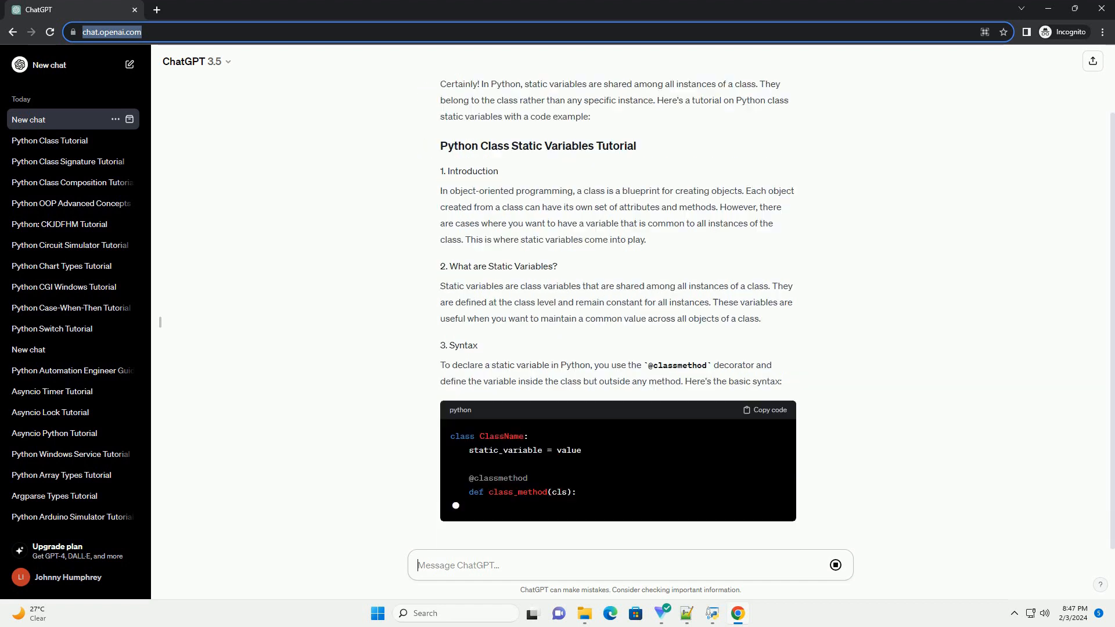
Scroll through the reply to follow the Car class total_cars example, its explanation and the conclusion
scroll(down, 3)
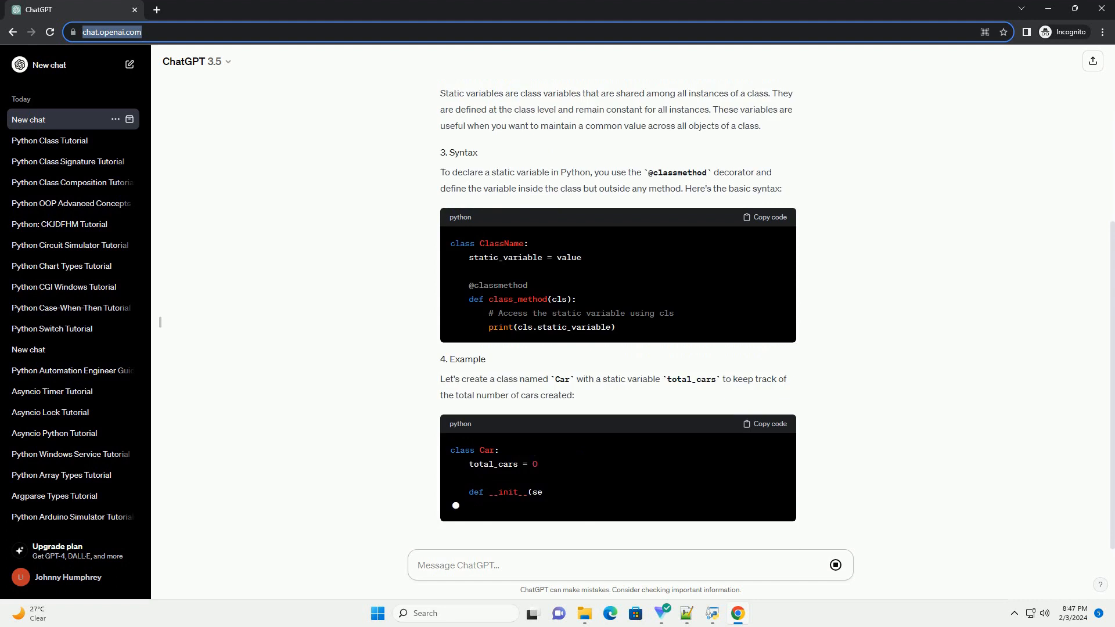
scroll(down, 3)
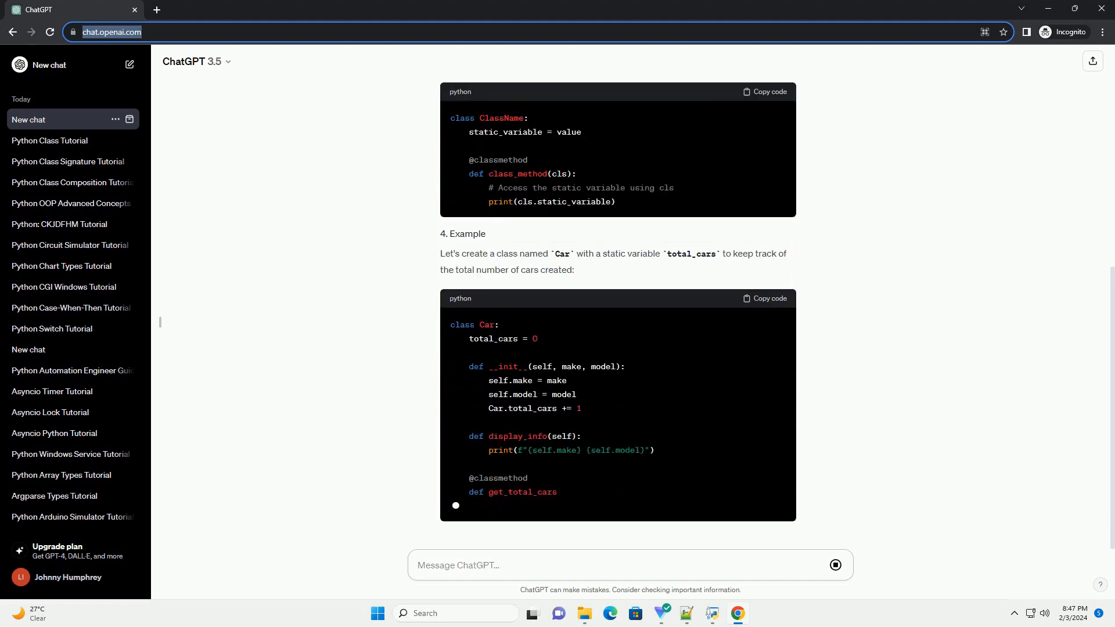
scroll(down, 3)
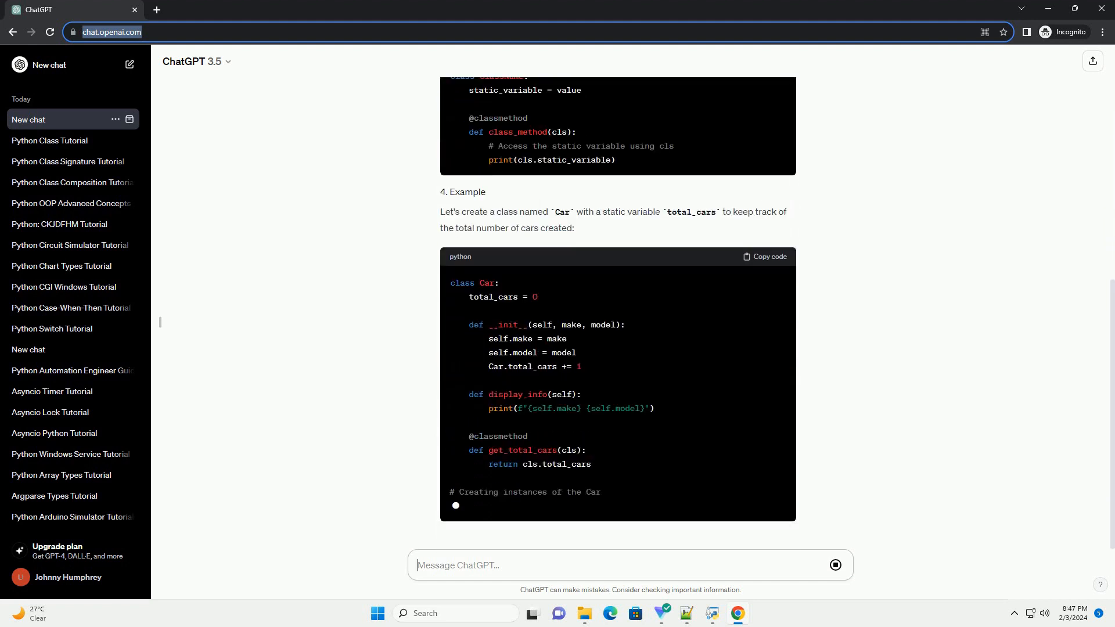
scroll(down, 3)
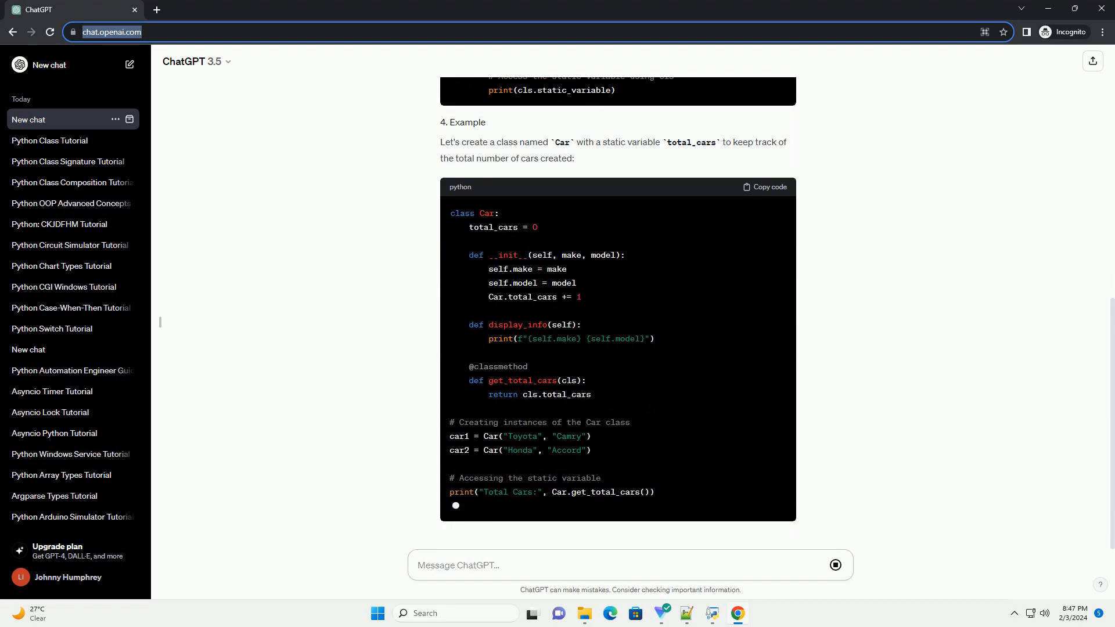
scroll(down, 3)
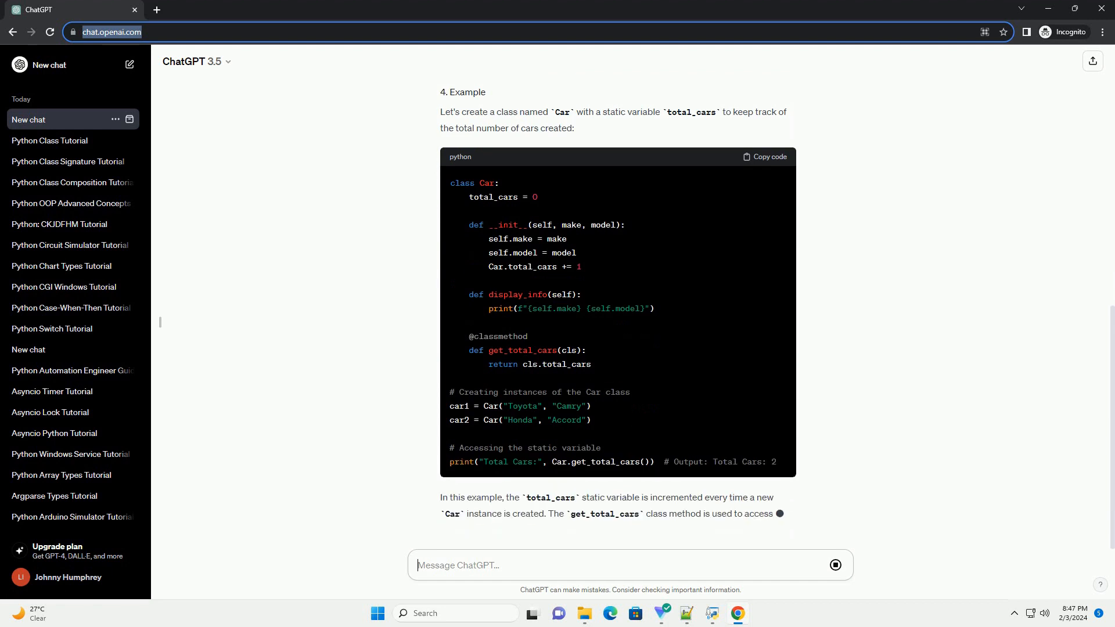
scroll(down, 3)
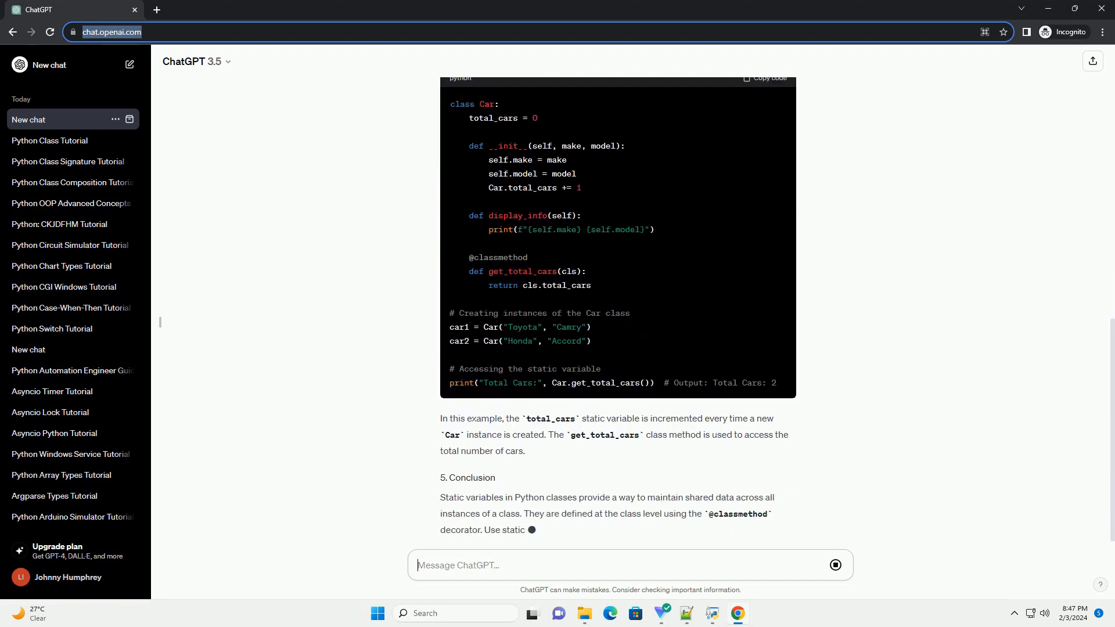